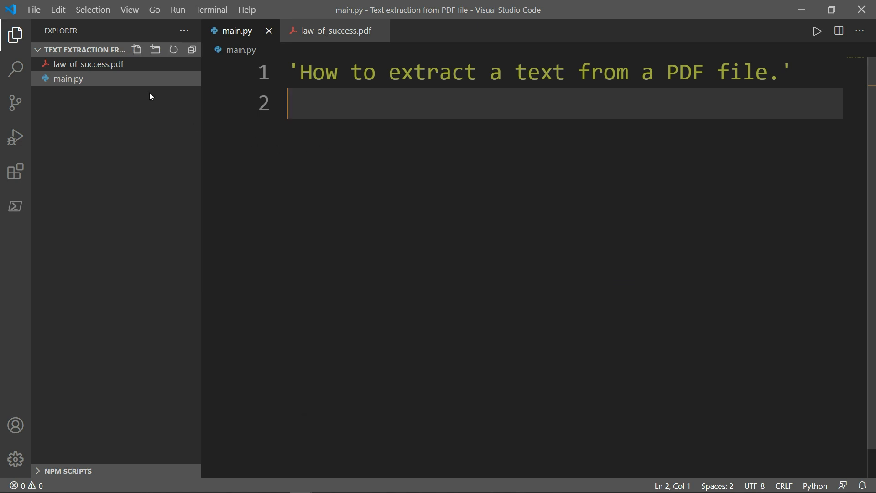
- Hide the Explorer sidebar and write 'import PyPDF2' in main.py
click(85, 64)
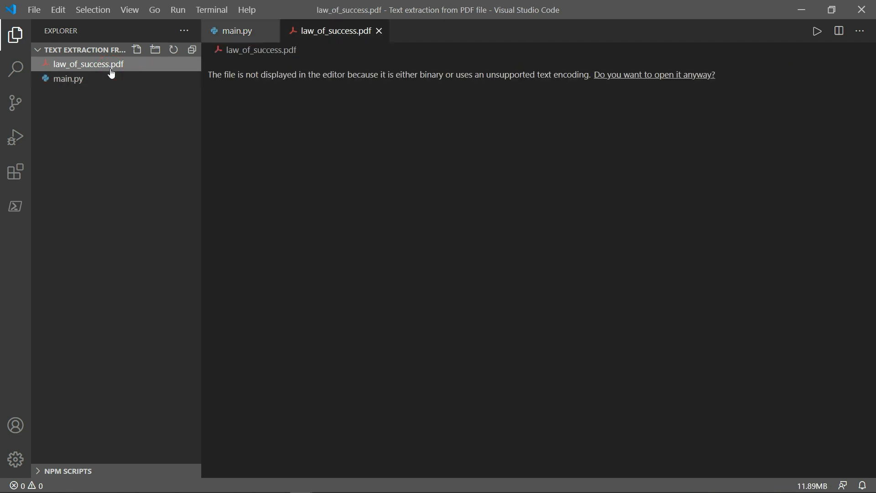
mouse_move(218, 89)
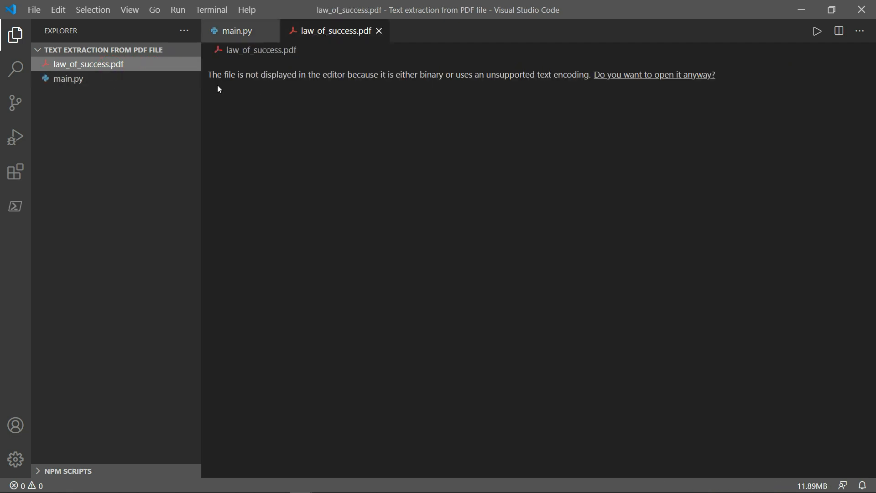
mouse_move(325, 93)
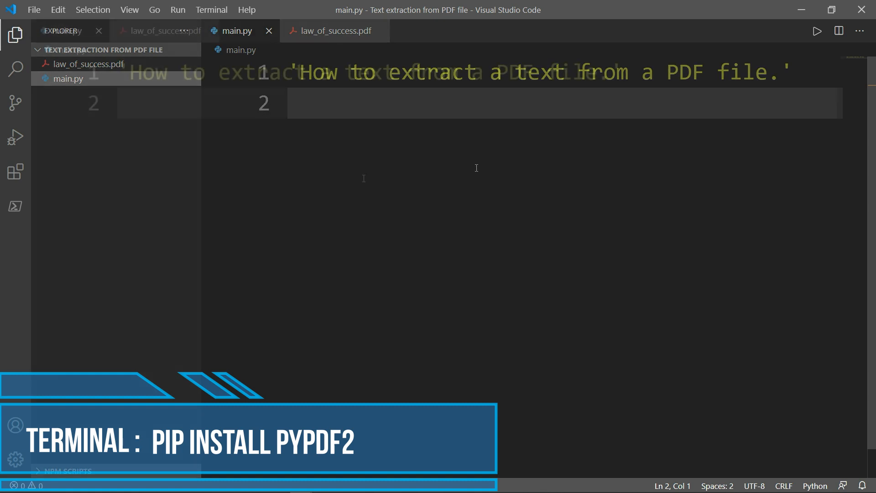
click(15, 34)
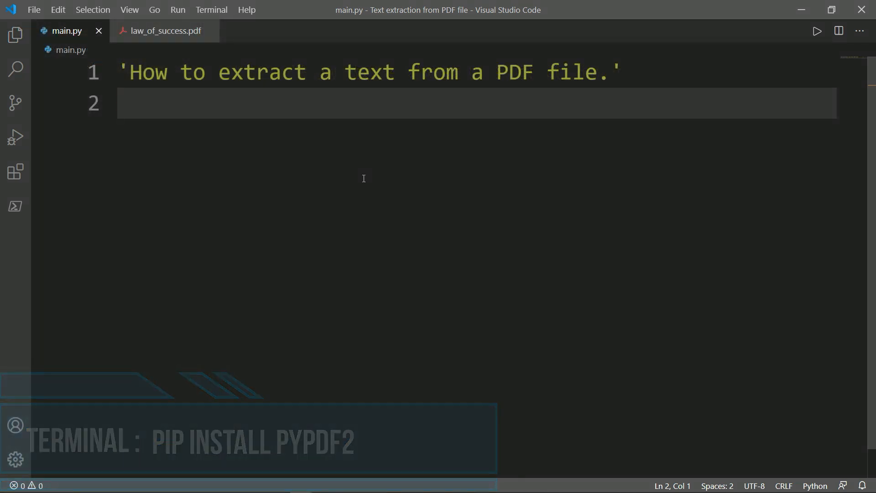
text(import)
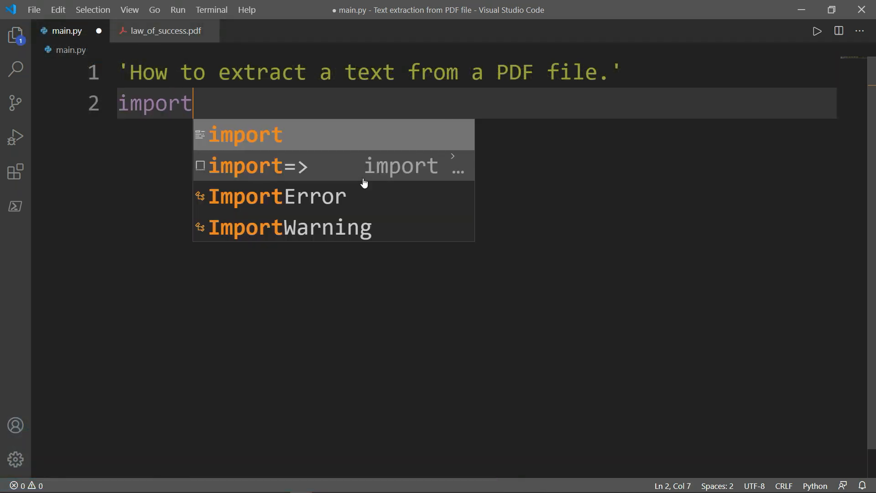
text(PyPDF2)
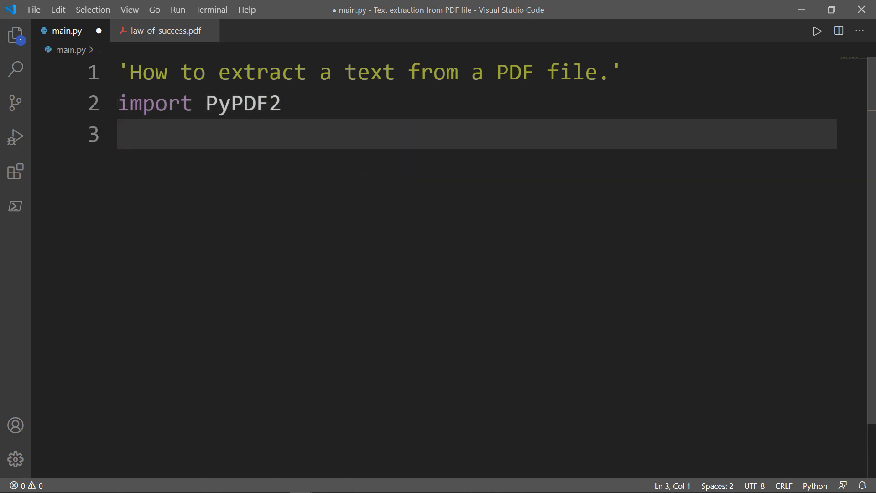
- Start the line pdfFileObject = open('law_of_success.pdf', with a second argument begun
text(pd)
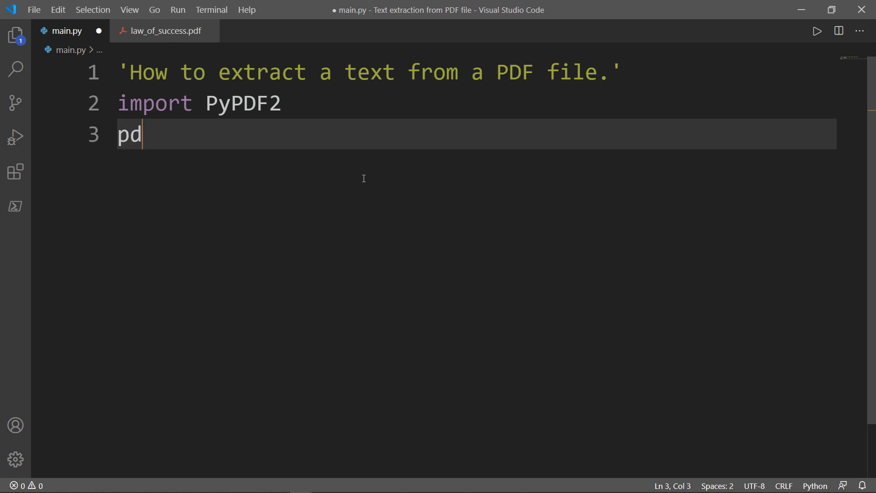
text(fFileOb)
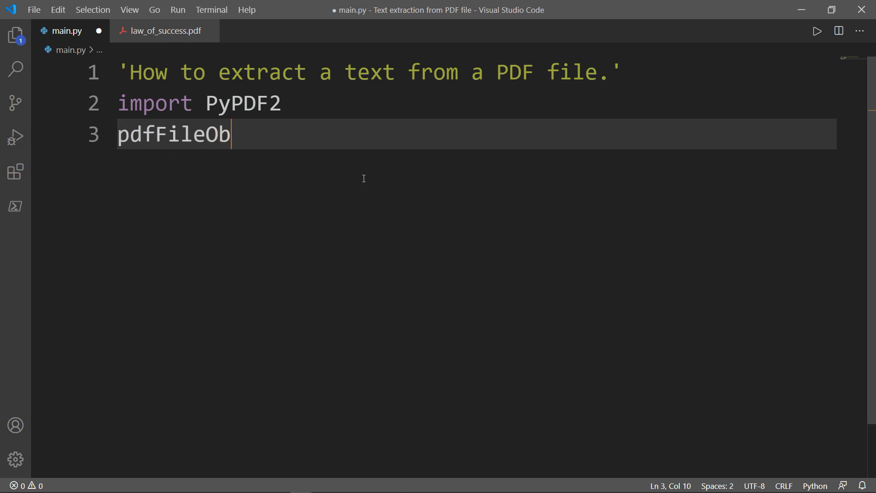
text(ject)
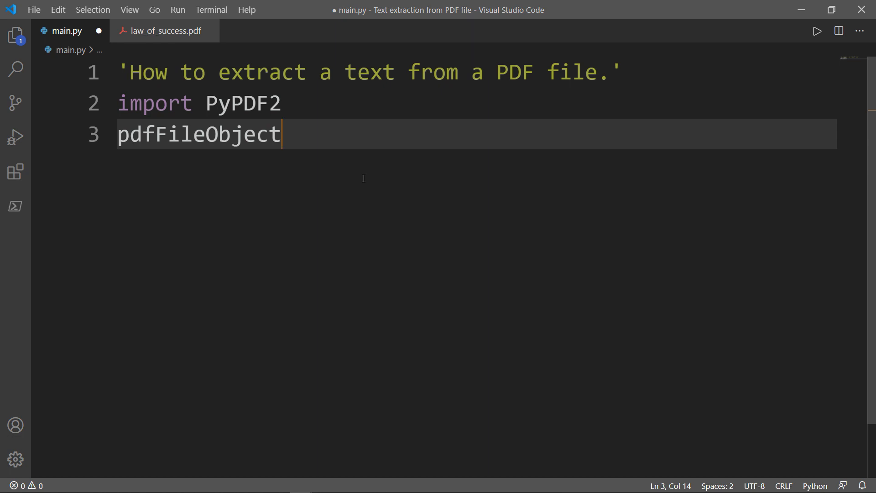
text(= op)
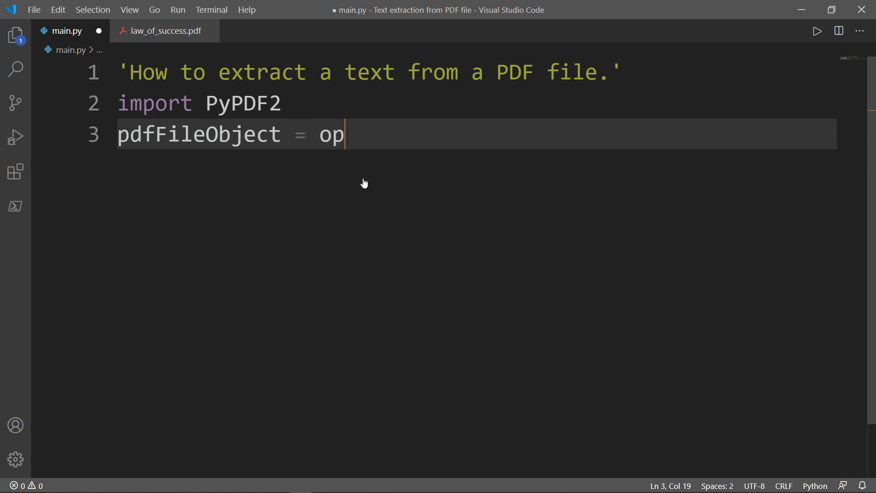
text(en(')
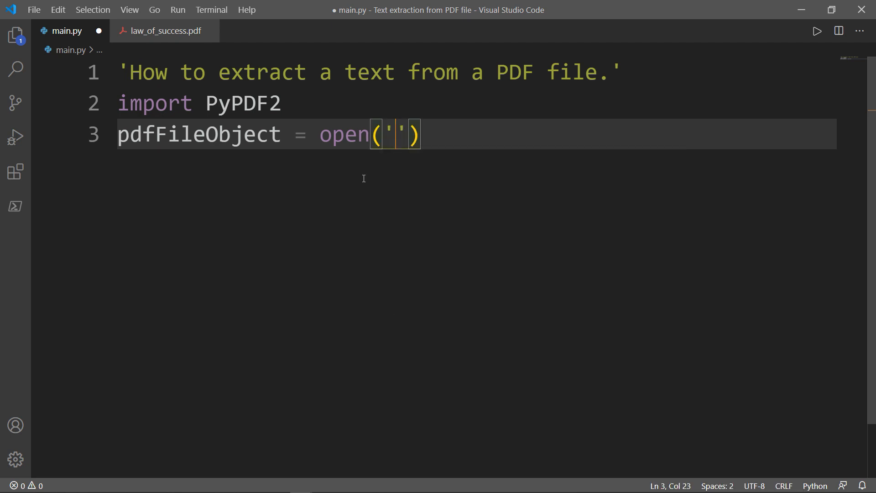
text(law)
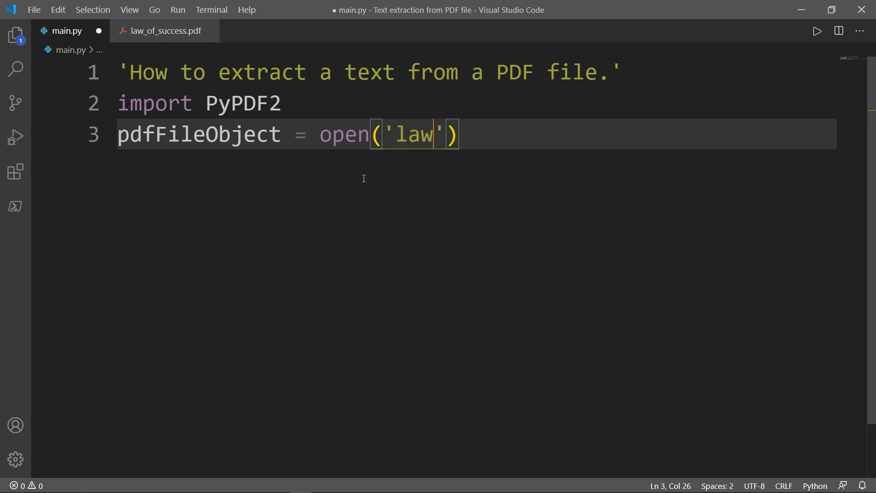
text(_of_)
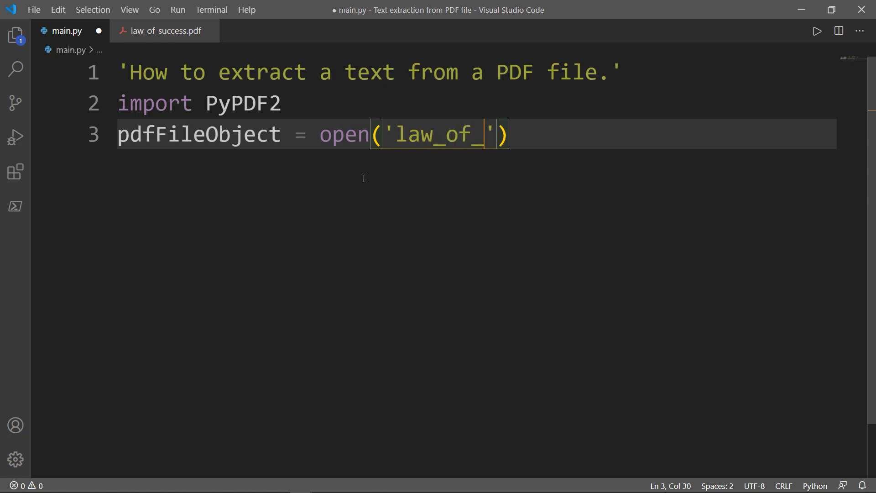
text(succ)
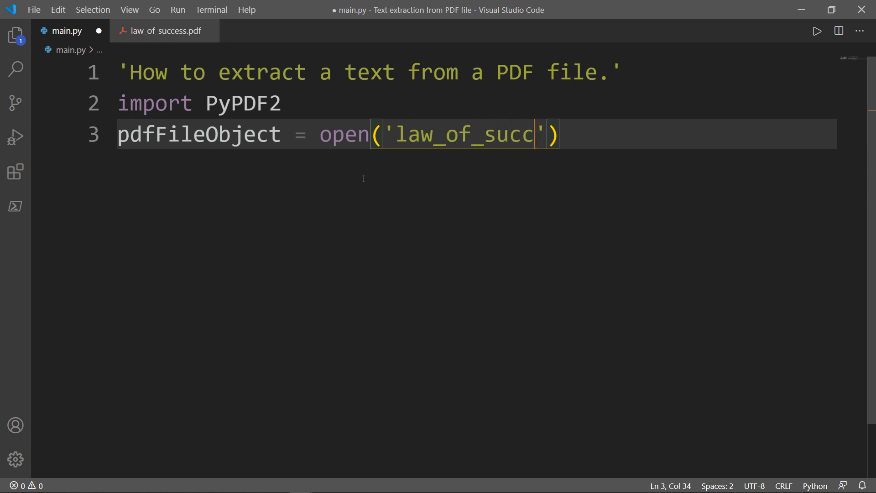
text(ess.)
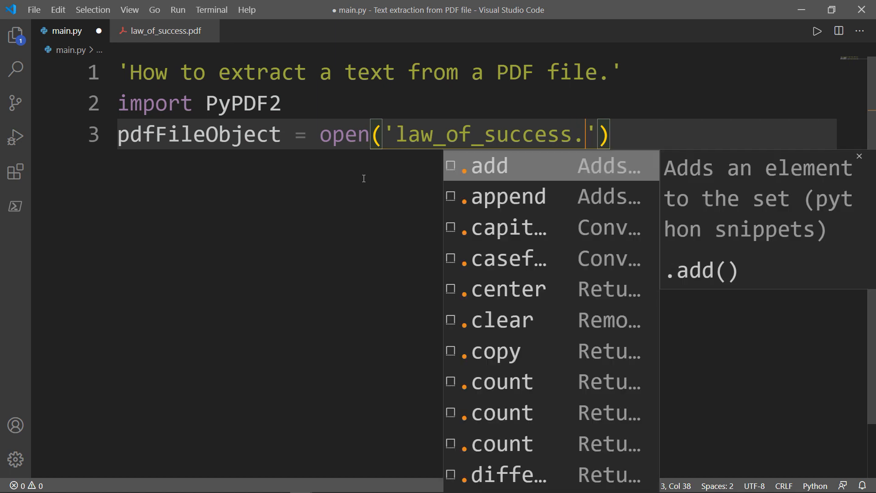
text(pdf)
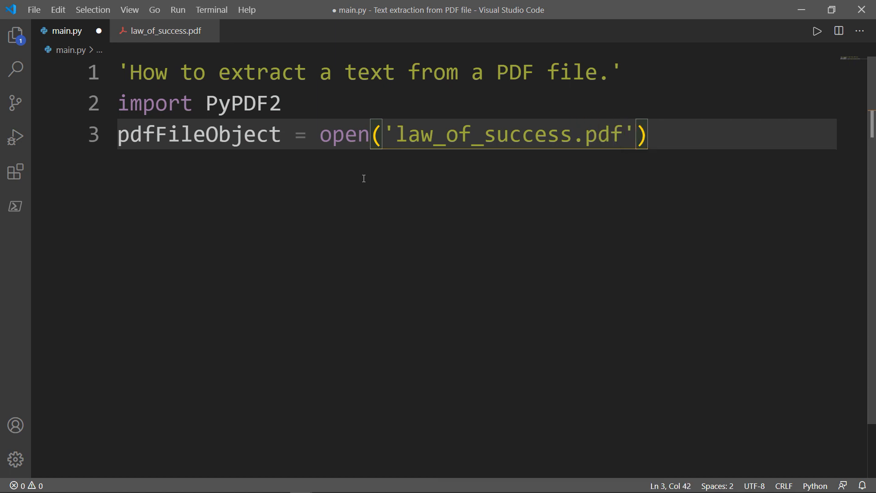
text(,)
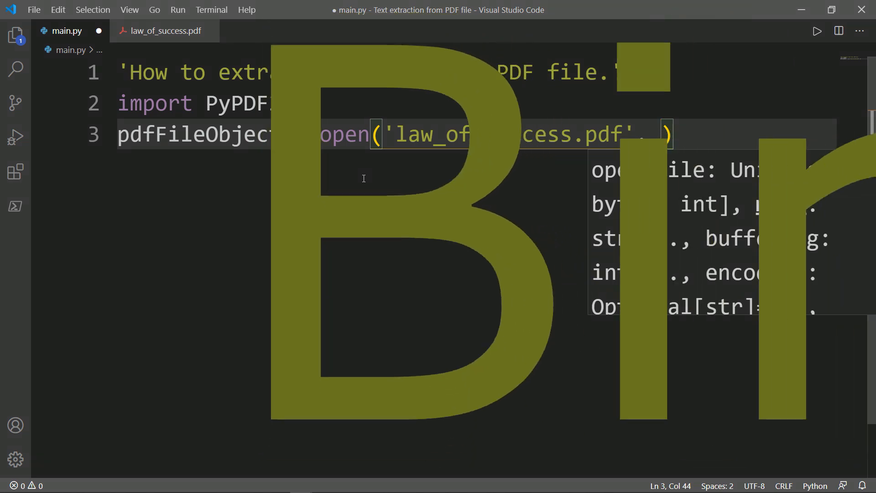
- Open the PDF in 'rb' mode and add a '#Create a PDF reader object' comment
text(, 'rb')
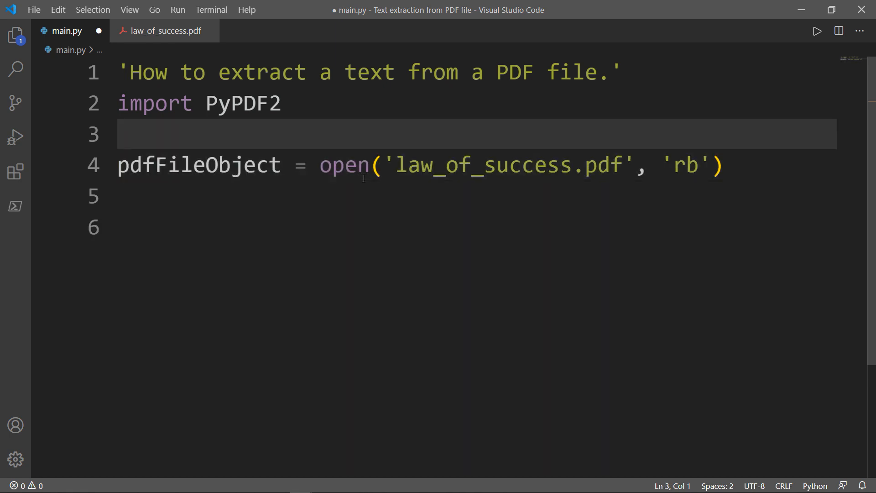
text(#)
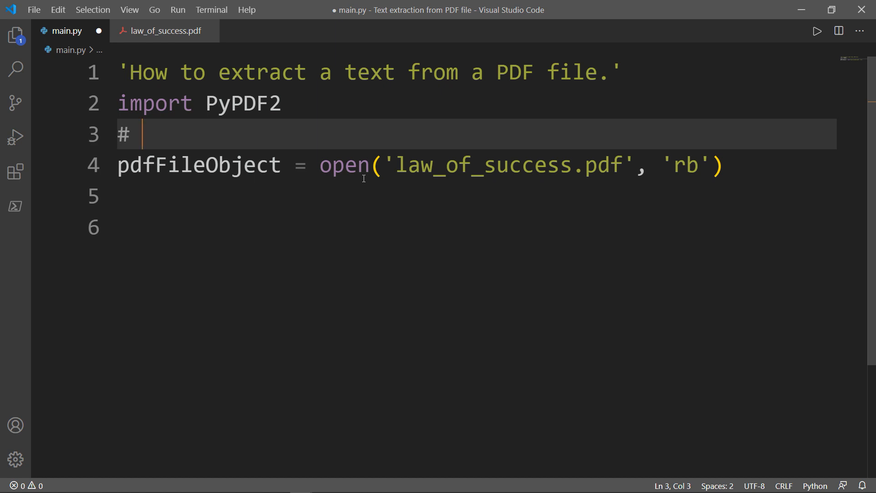
text(Create a PDF File OBject)
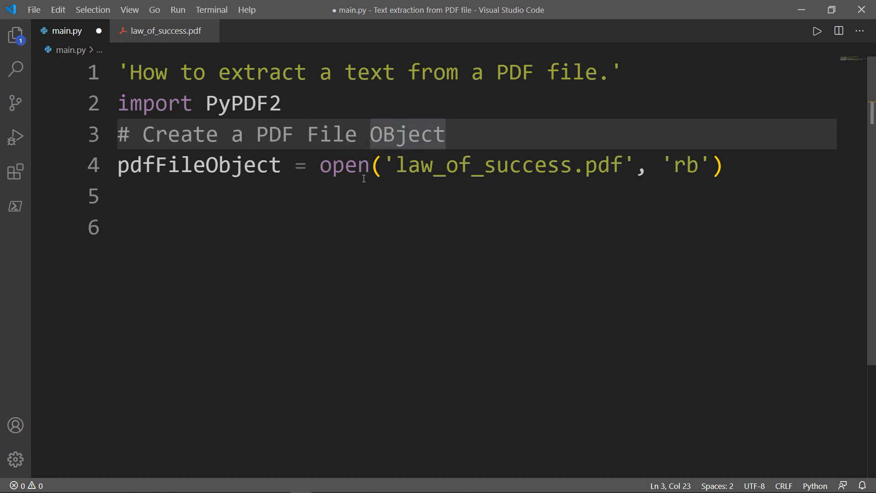
text(#Create a)
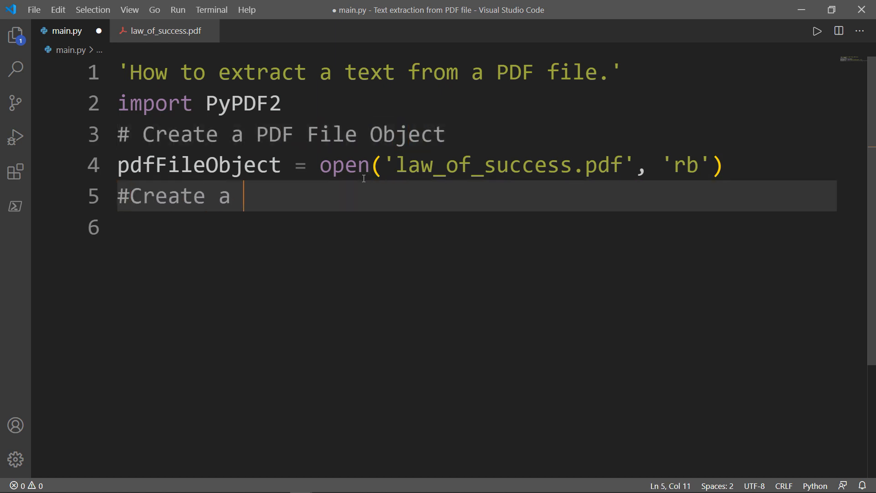
text(PDF reader object)
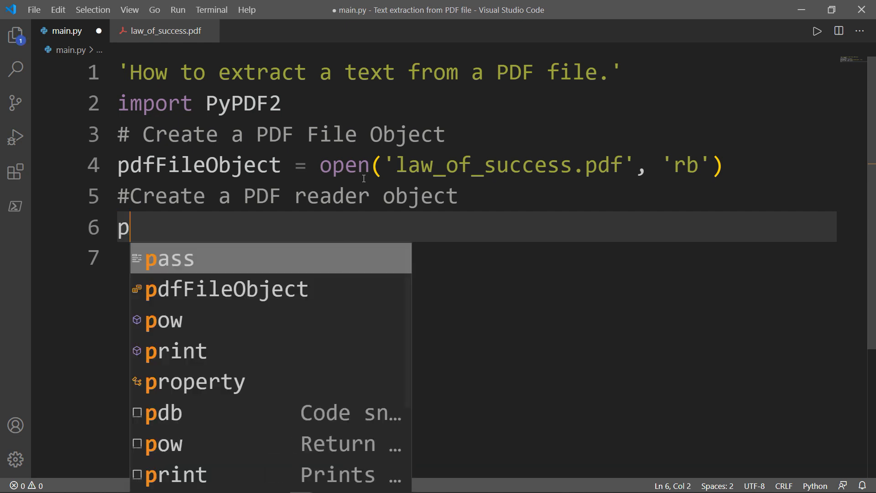
- Write pdfReader = PyPDF2.PdfFileReader(pdfFileObject) using IntelliSense suggestions
text(dfR)
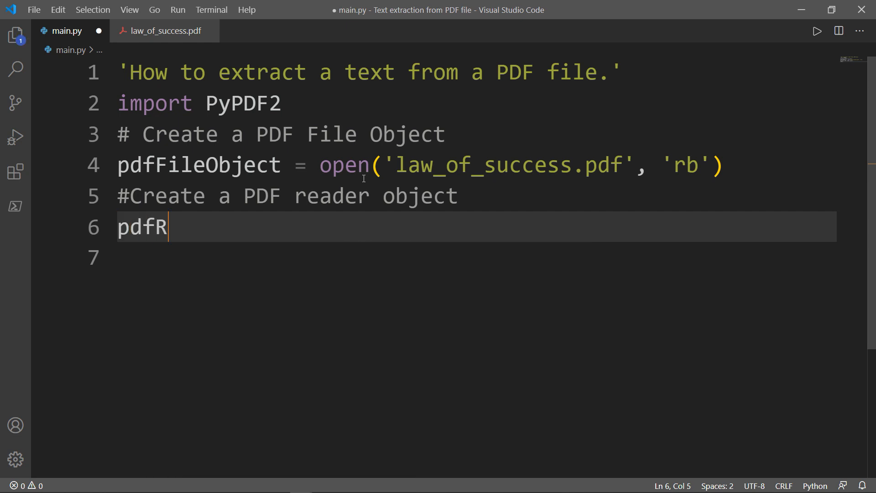
text(eader =)
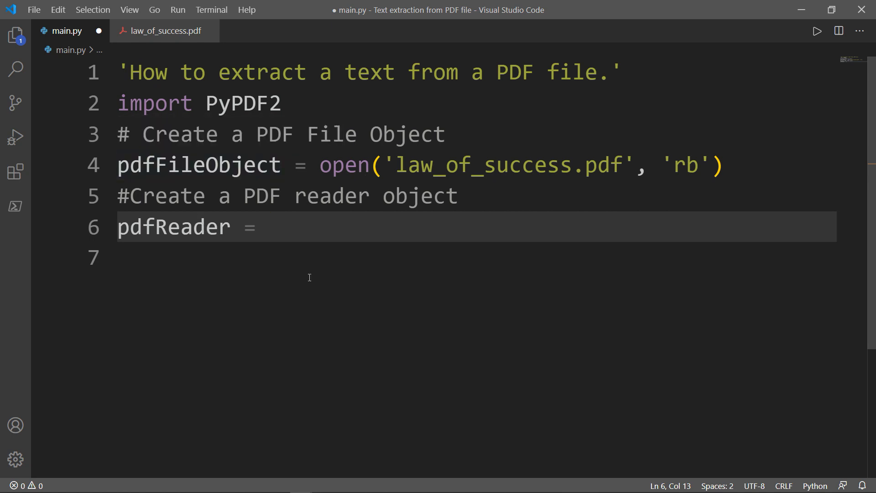
text(PyP)
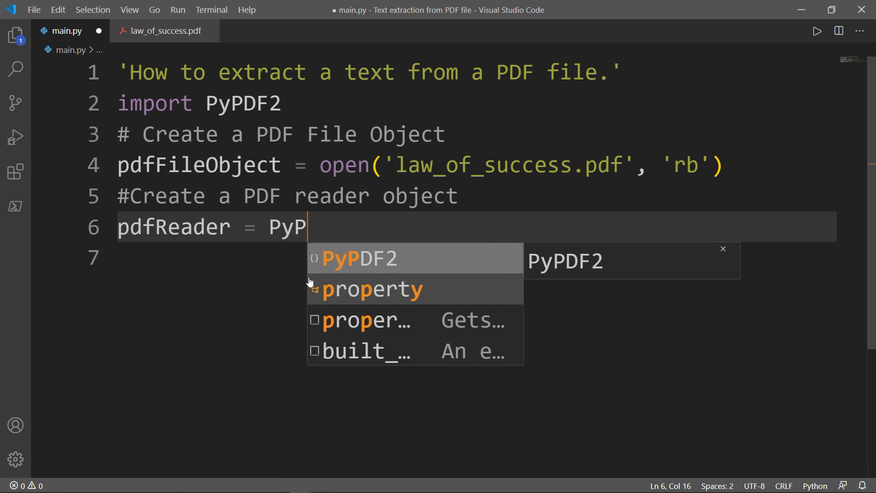
text(DF2)
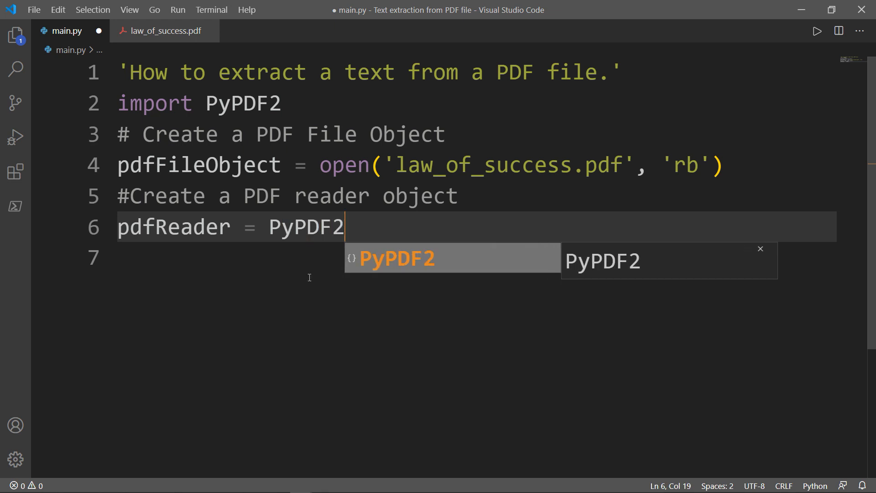
text(.)
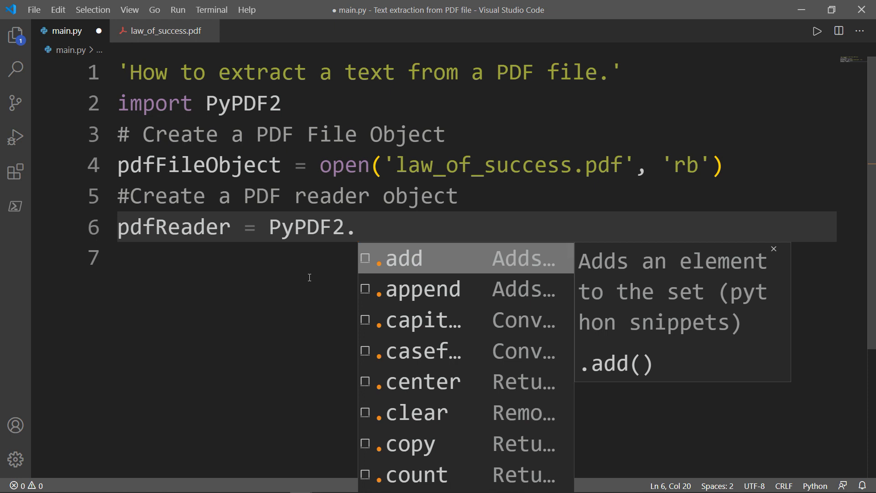
text(P)
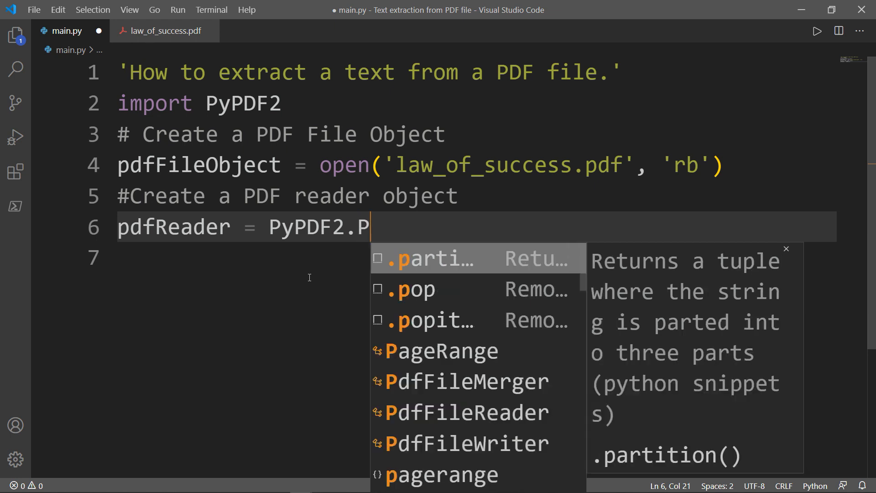
text(df)
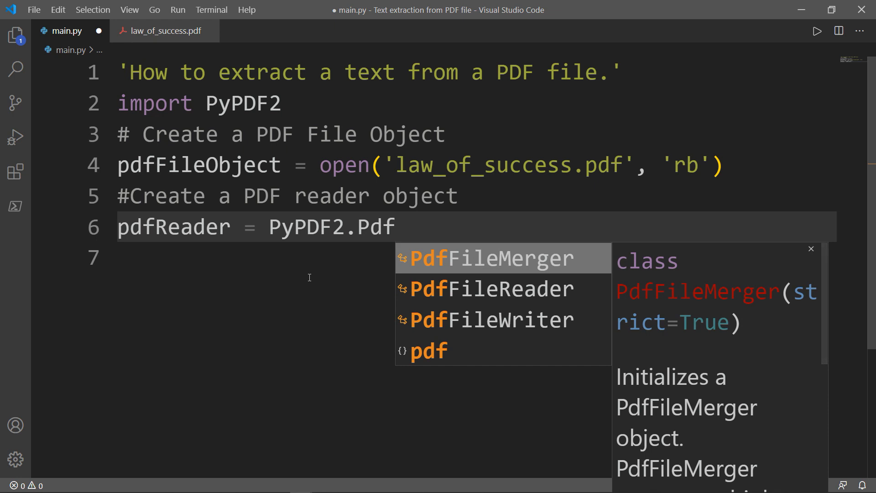
text(FileReader)
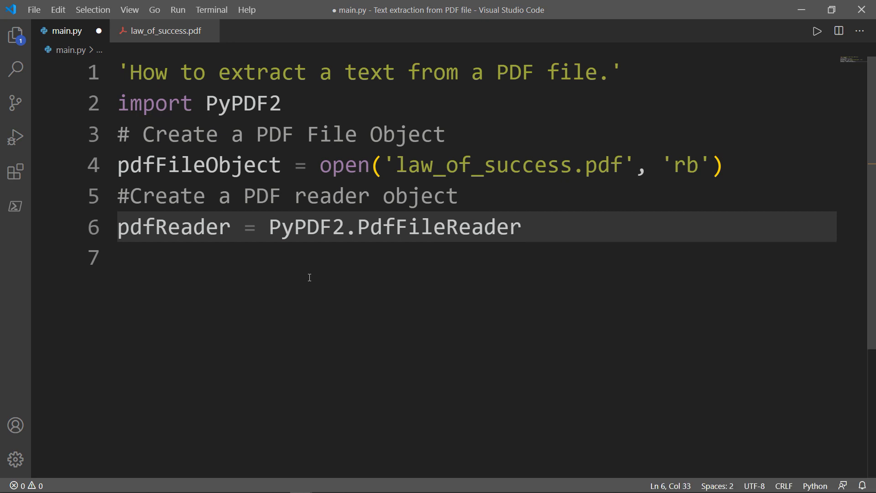
text(())
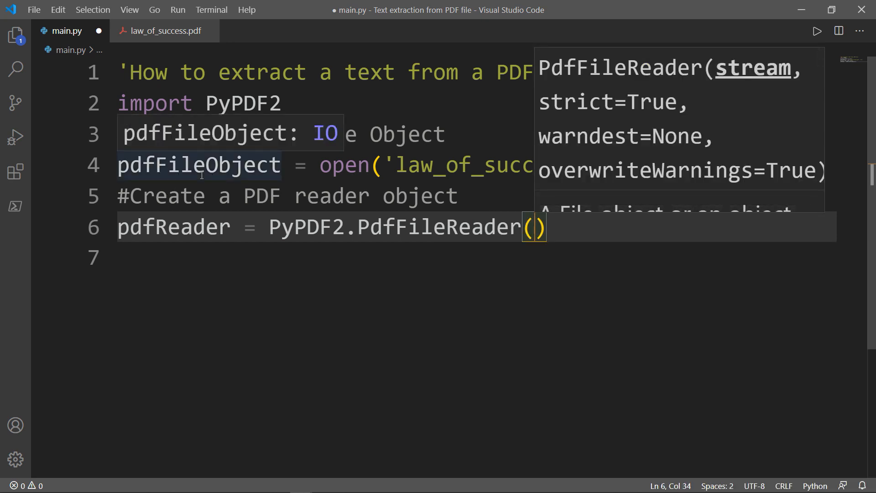
text(pdfFileObject)
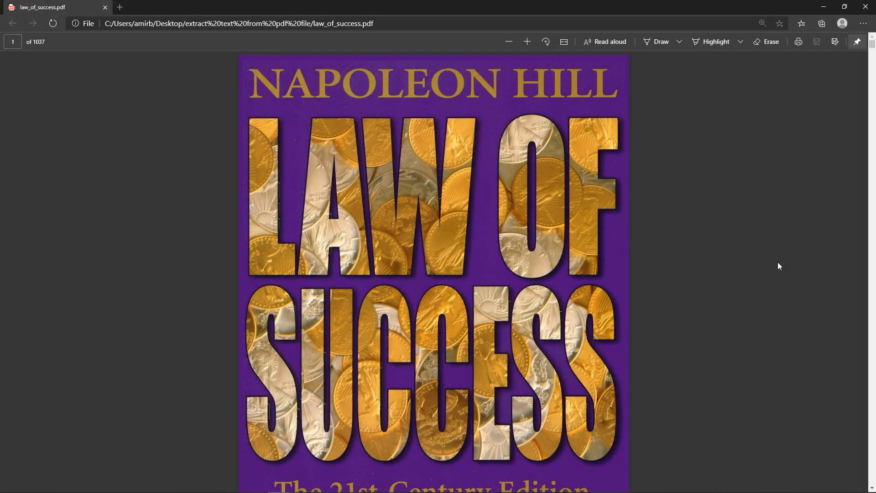
- Scroll through the first pages of law_of_success.pdf in Edge, to the author's photo
scroll(down, 3)
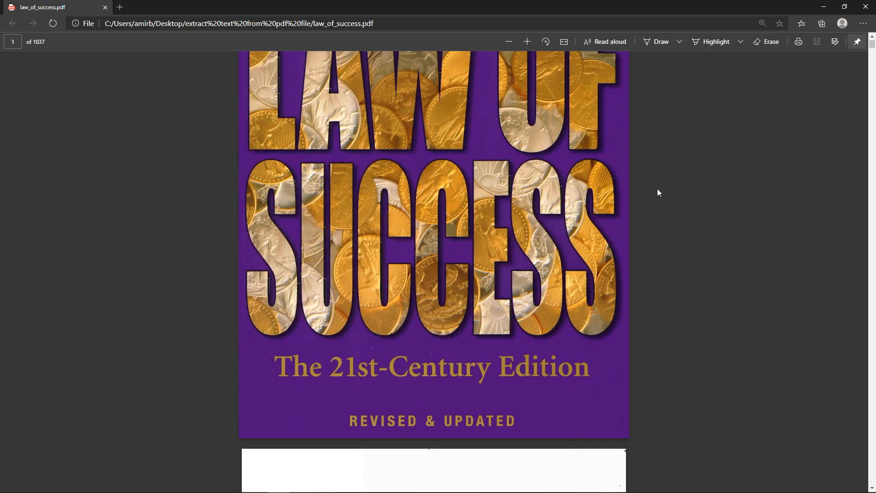
scroll(down, 3)
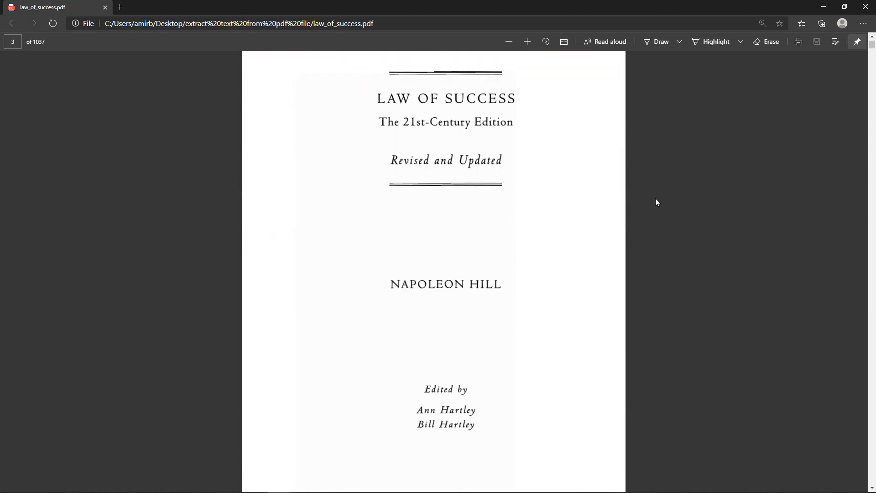
scroll(down, 3)
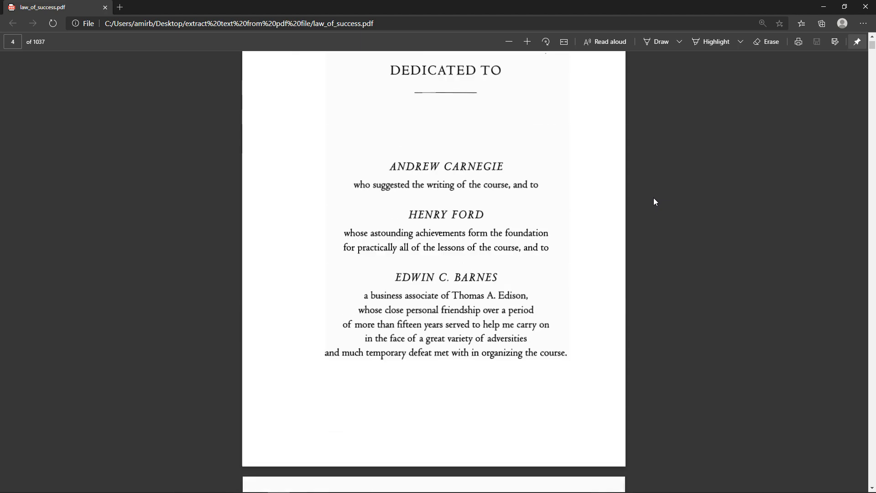
scroll(down, 3)
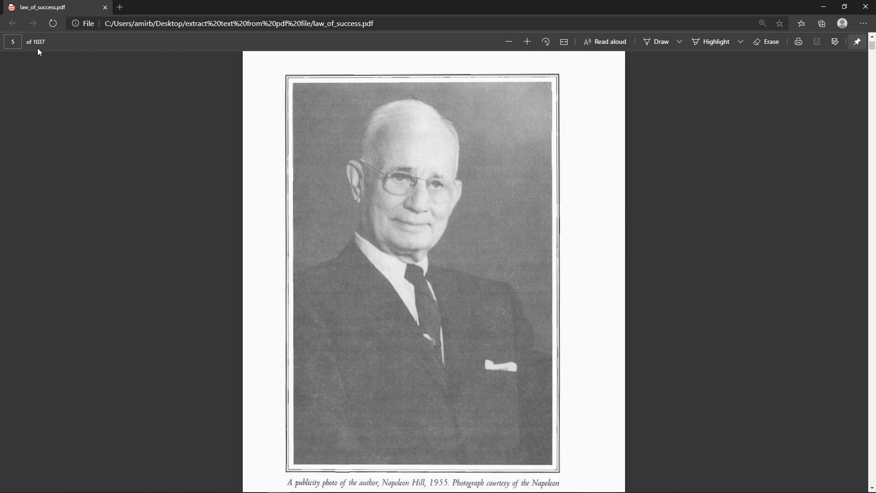
mouse_move(112, 73)
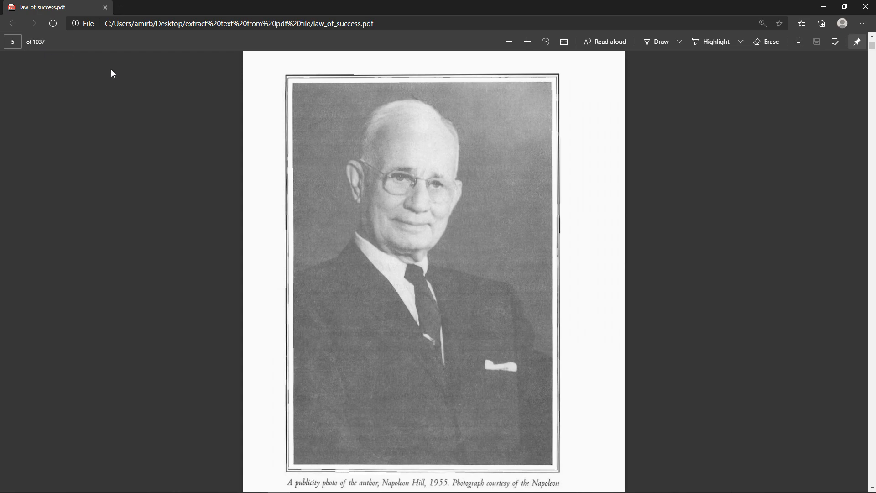
scroll(up, 3)
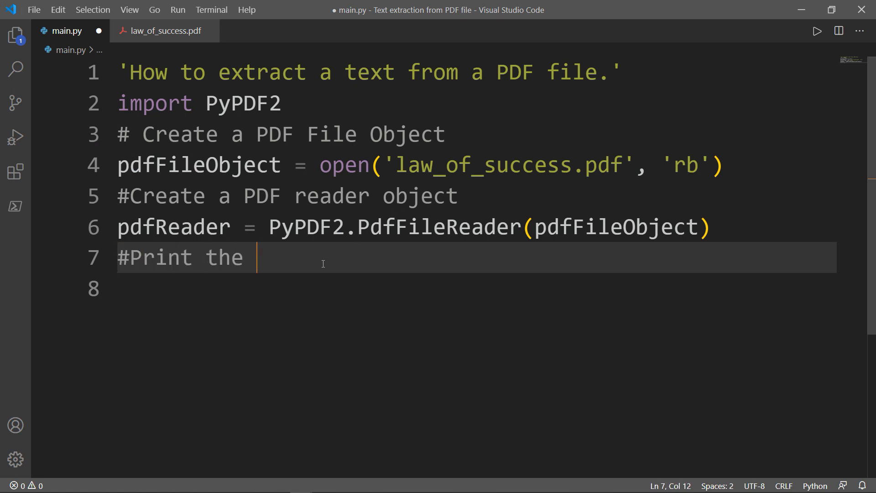
- Add '# Print the number of pages' and print the count with pdfReader.numPages and 'pages'
text(number of pages)
click(472, 289)
text(print('The number of)
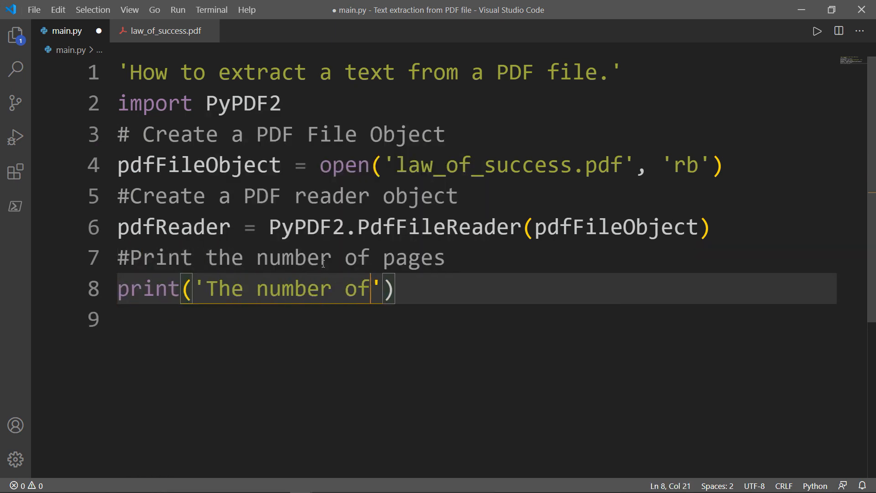
text(pages in this book is:',)
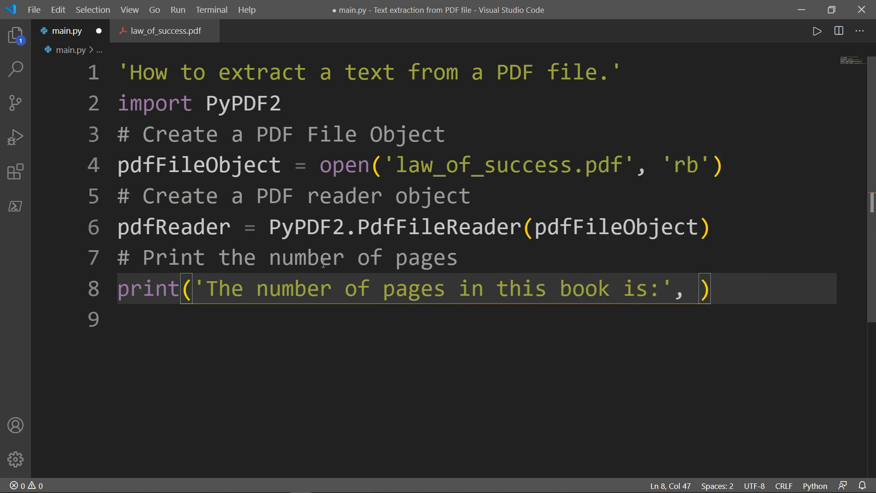
text(pdf)
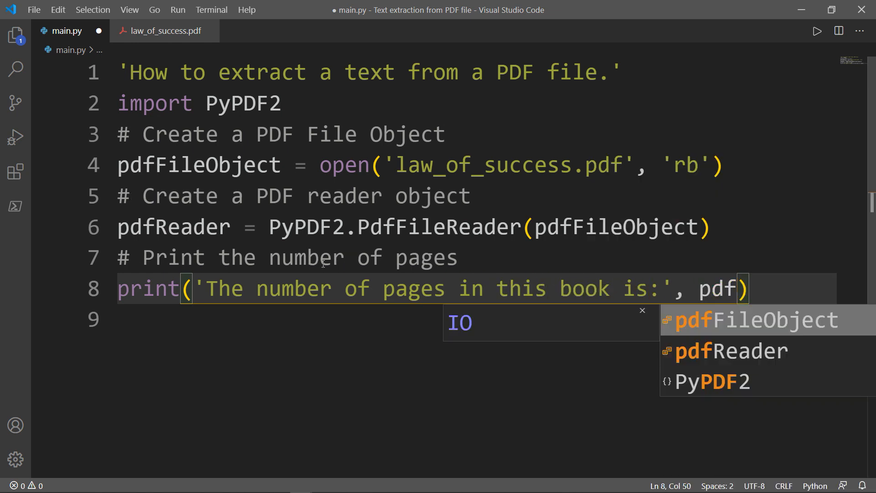
click(730, 351)
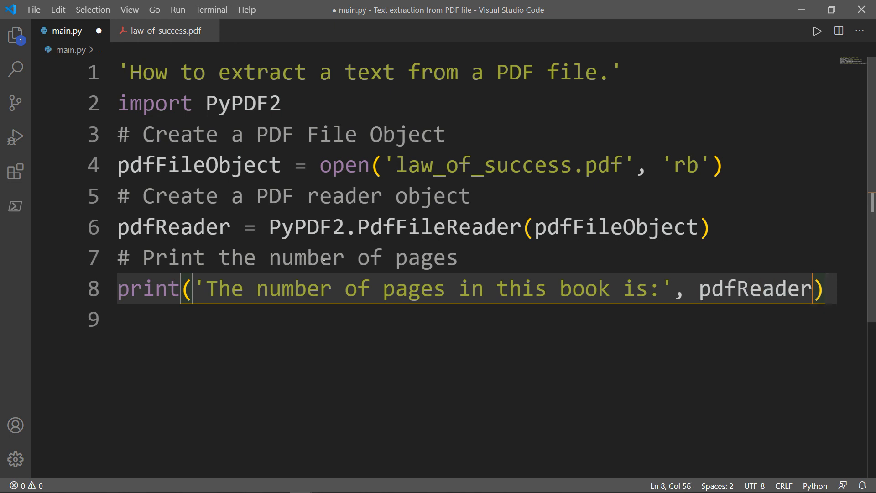
text(.numPages,)
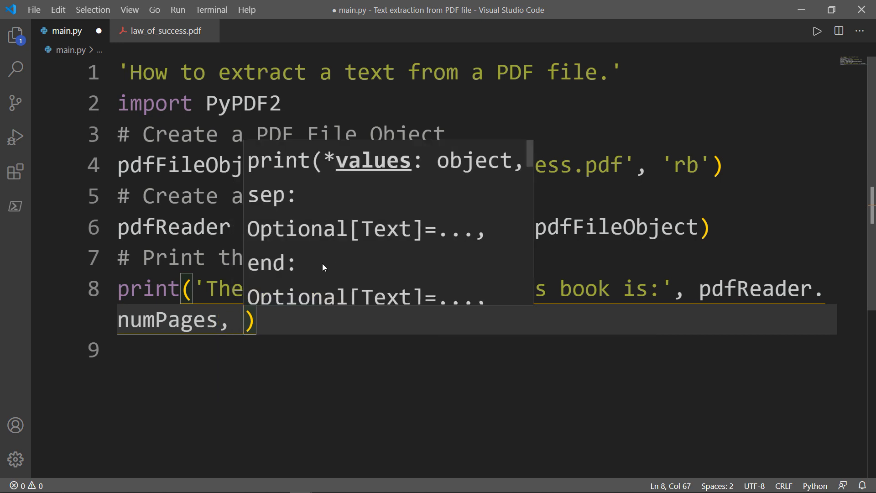
text('pages')
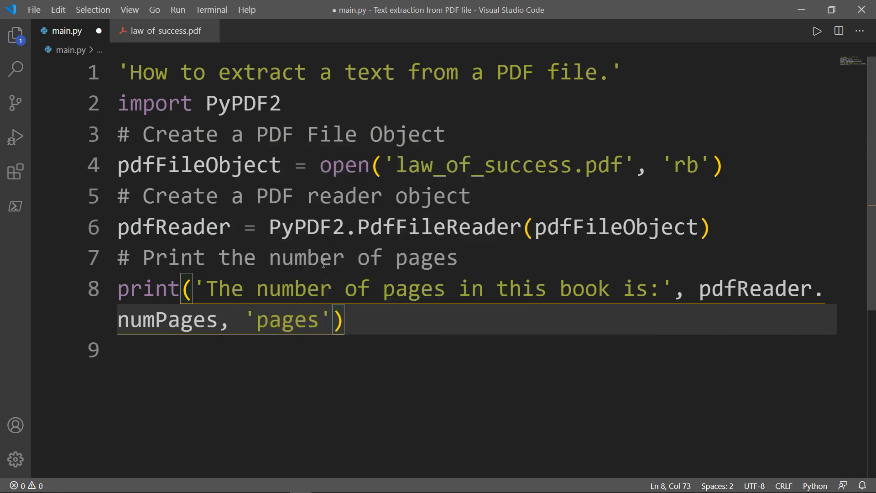
text(.)
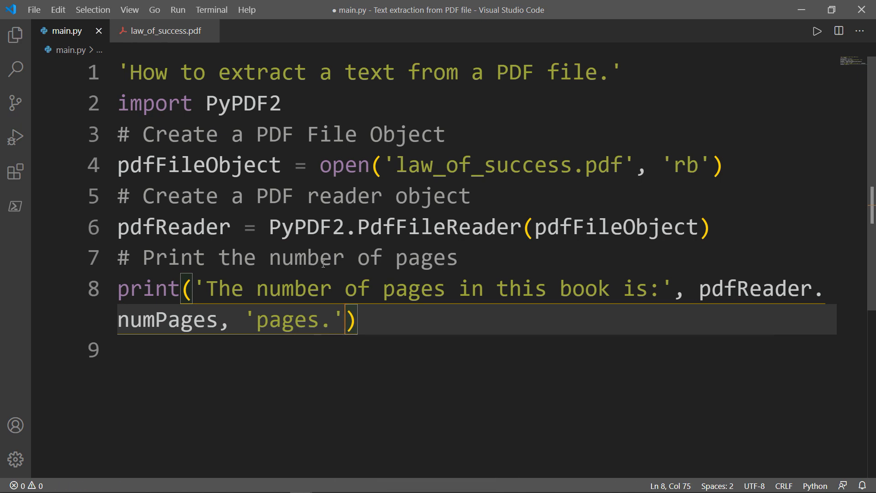
key(Enter)
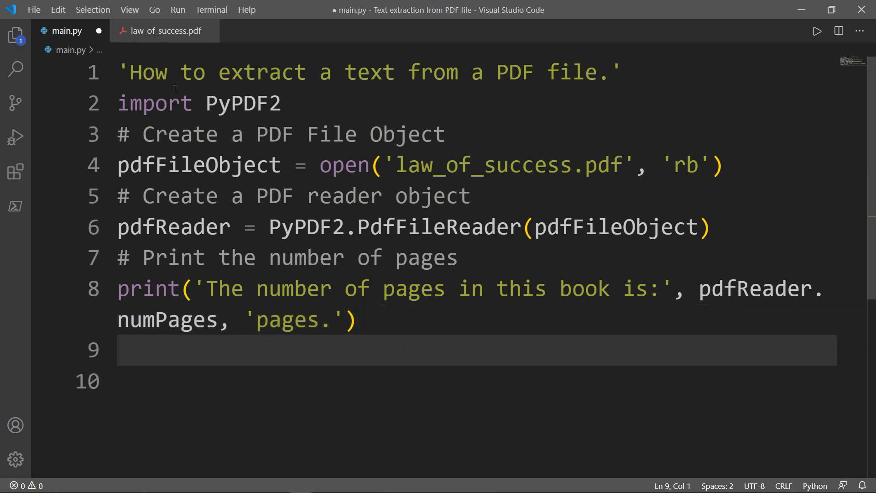
click(212, 9)
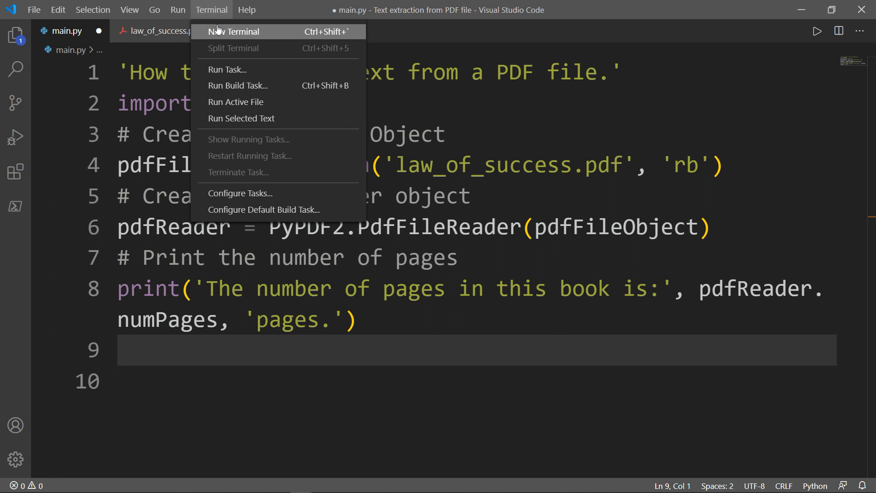
- Run 'python main.py' in a new terminal to print 1037 pages, then close the terminal
click(238, 31)
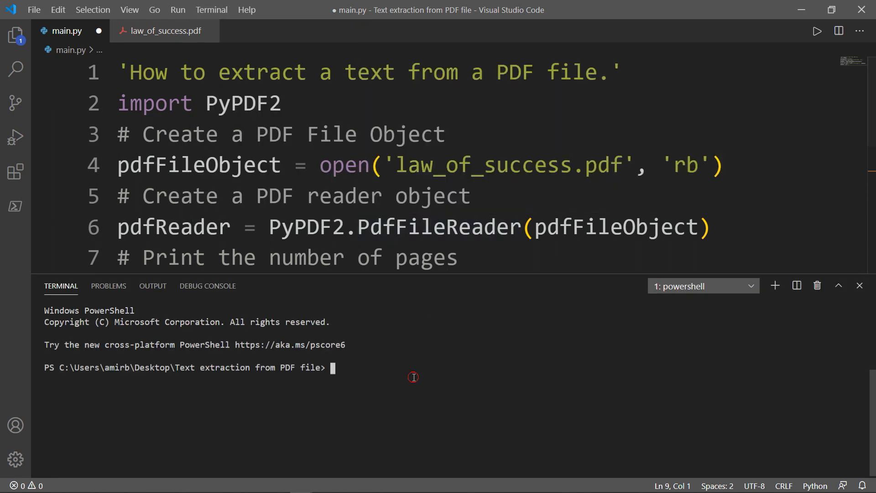
mouse_move(405, 348)
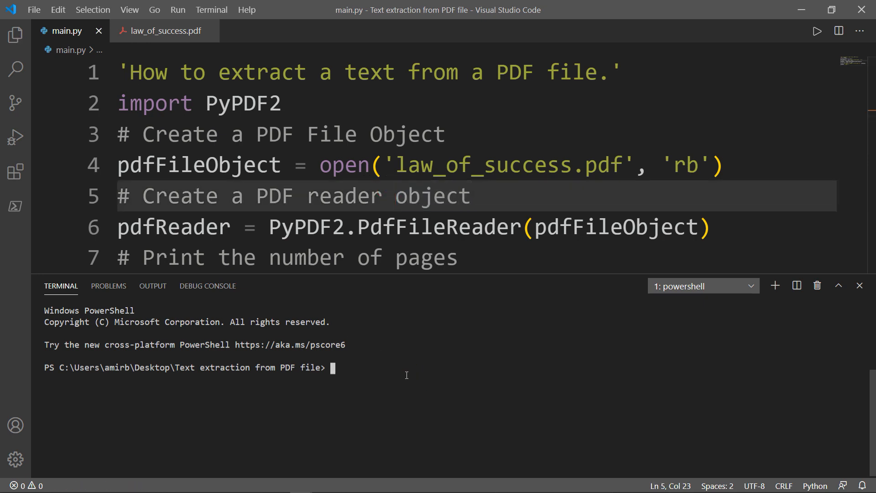
text(python main)
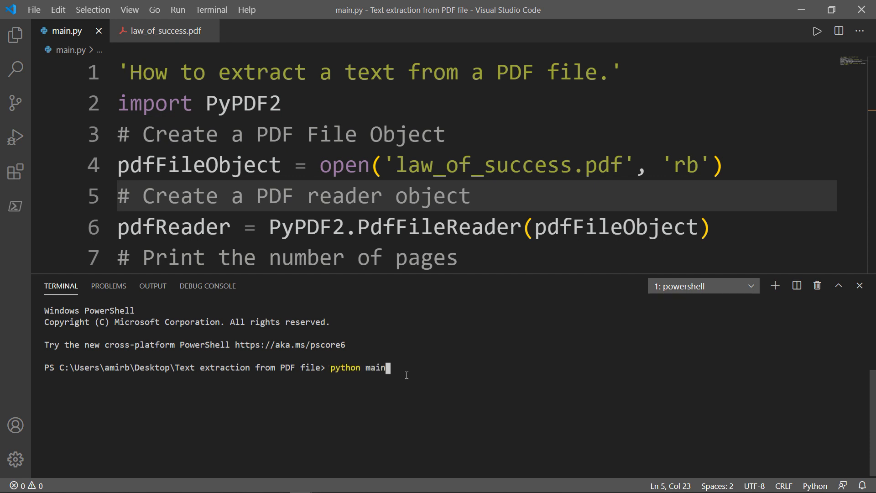
text(.py)
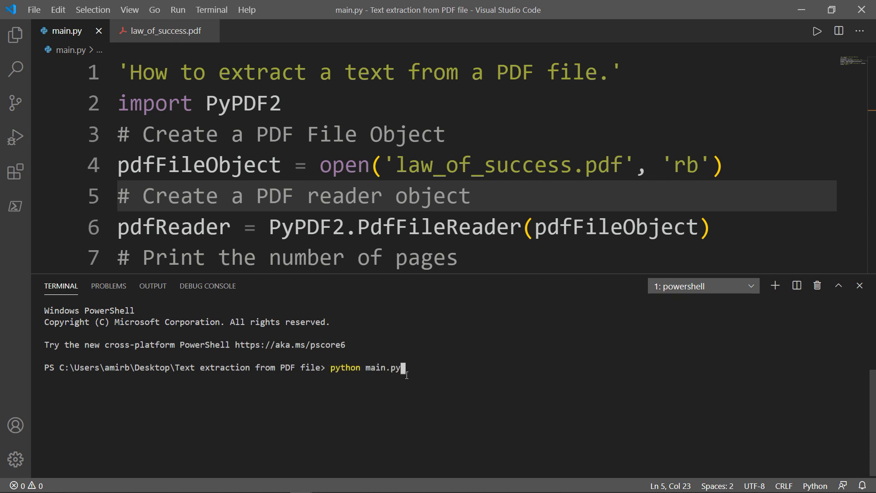
key(Return)
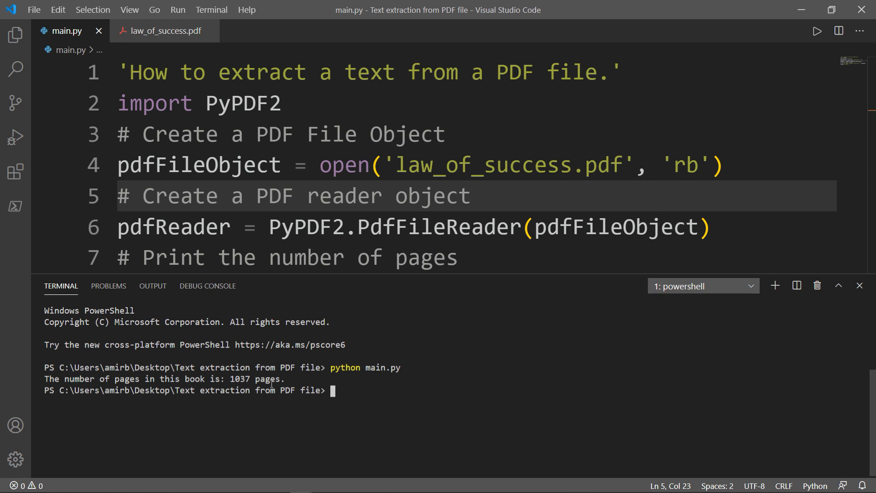
mouse_move(423, 374)
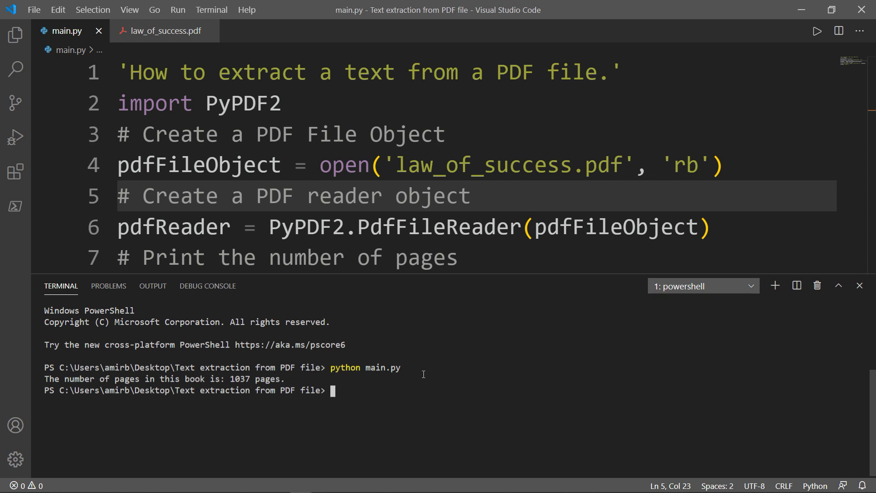
click(859, 286)
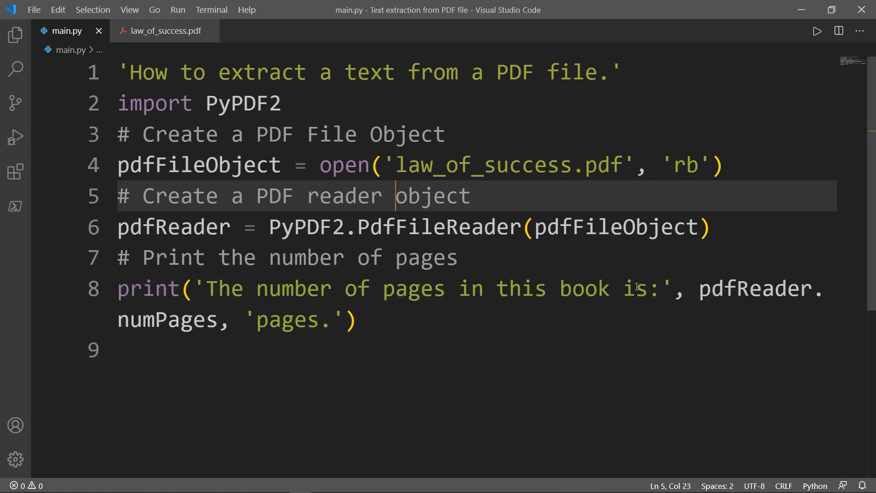
- Add '#Create a page object' and pageObject = pdfReader.getPage(123)
key(Enter)
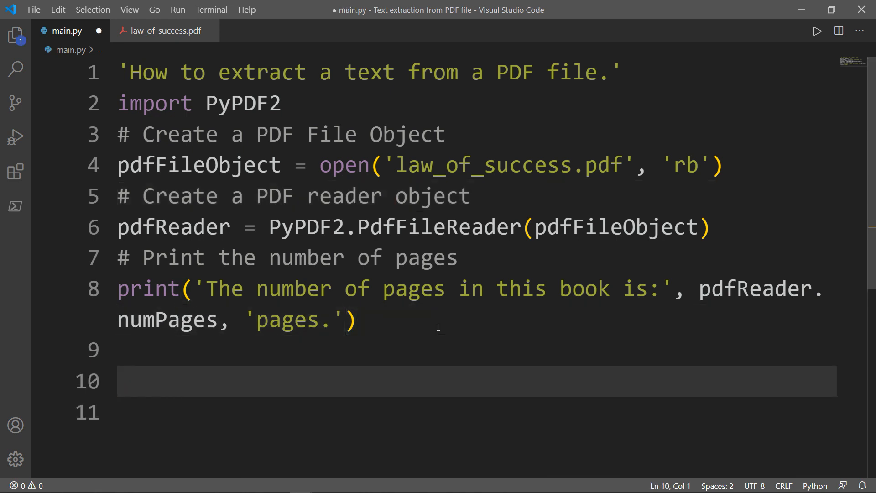
text(#Create a page object)
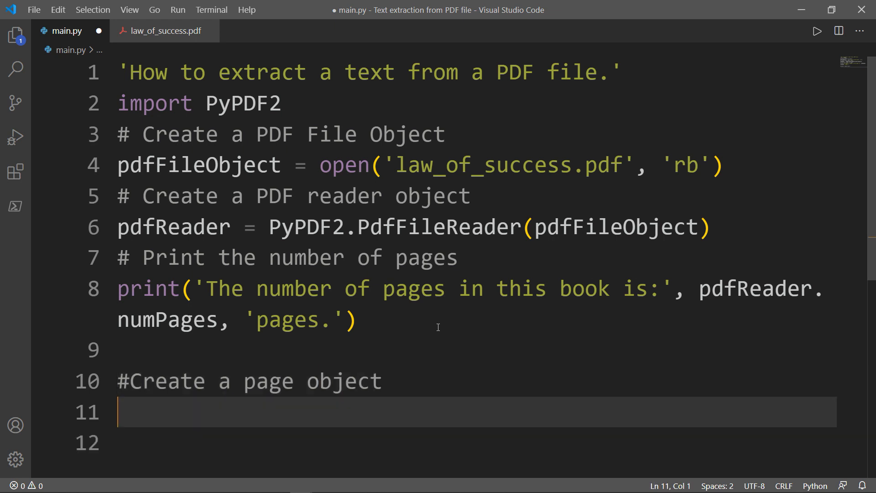
text(pag)
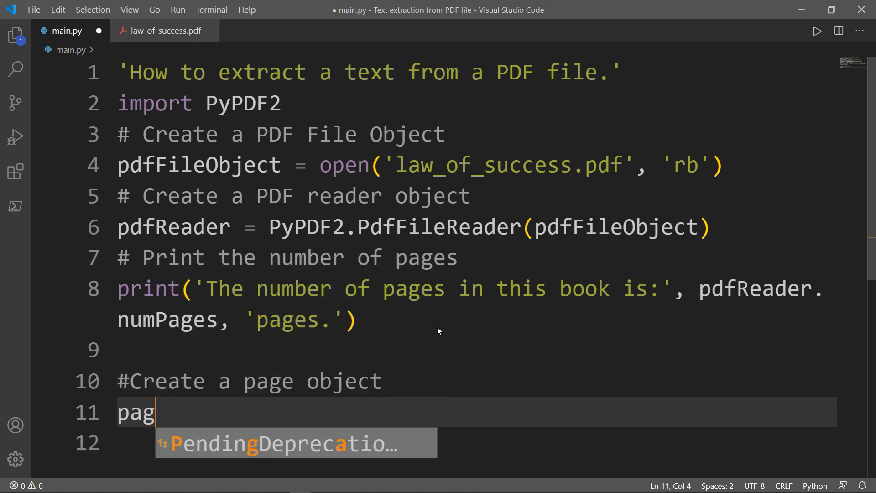
text(eObject)
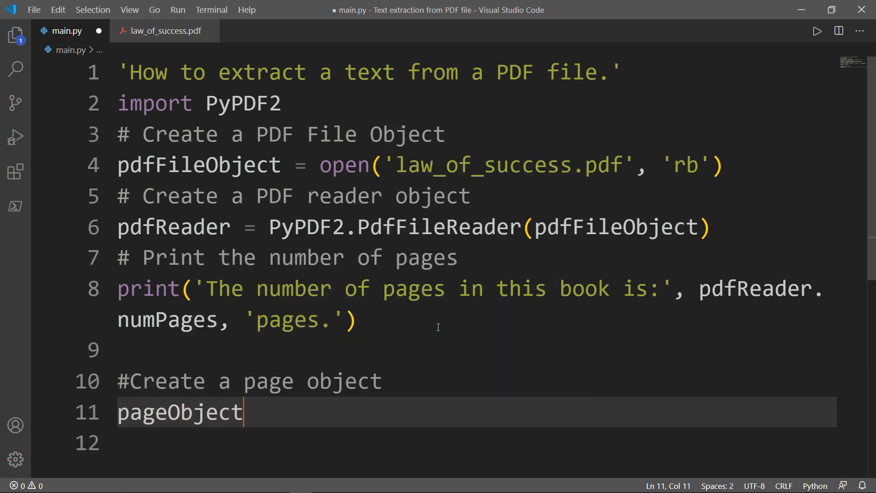
text(= pdfReader.)
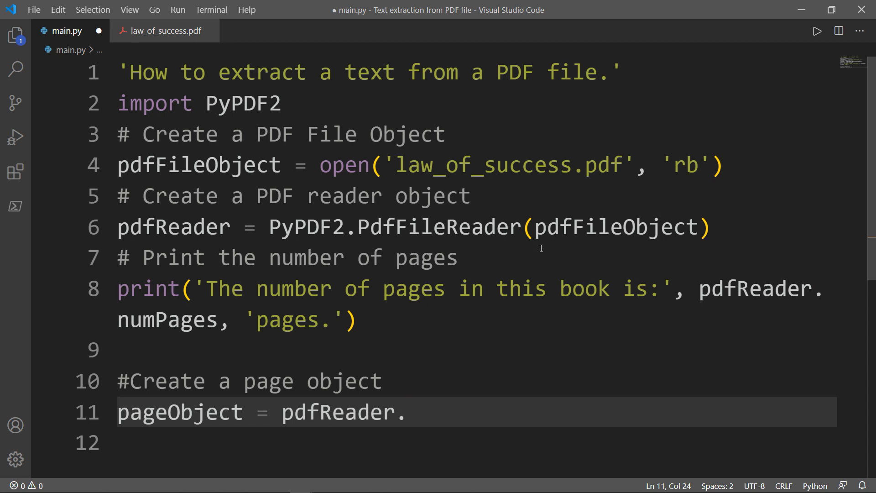
text(getPage())
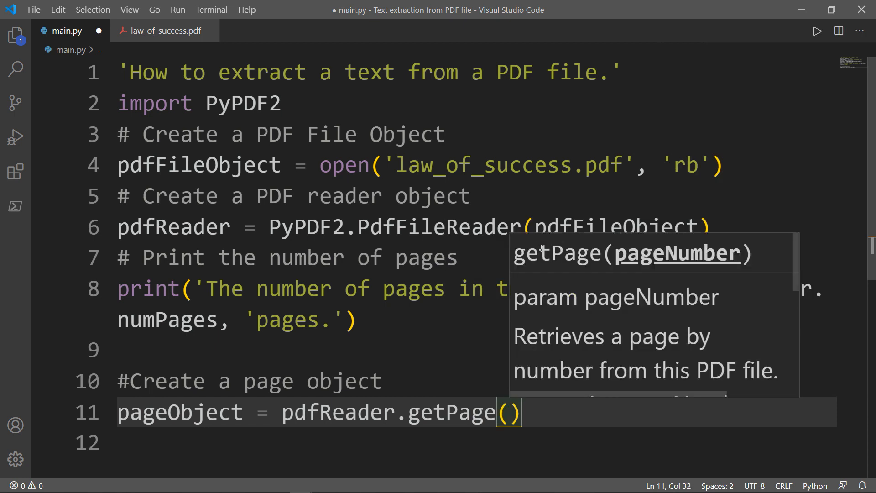
text(123)
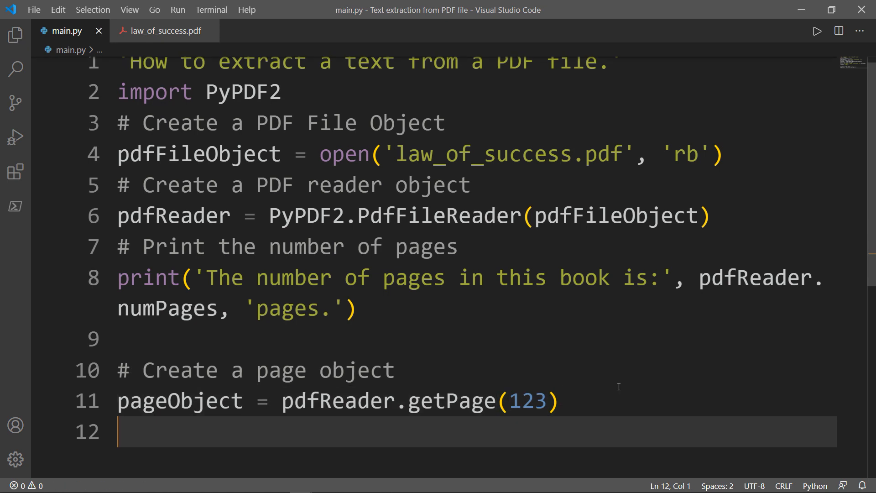
- Add '#Extract the page' and print(pageObject.extractText())
text(#Extrac)
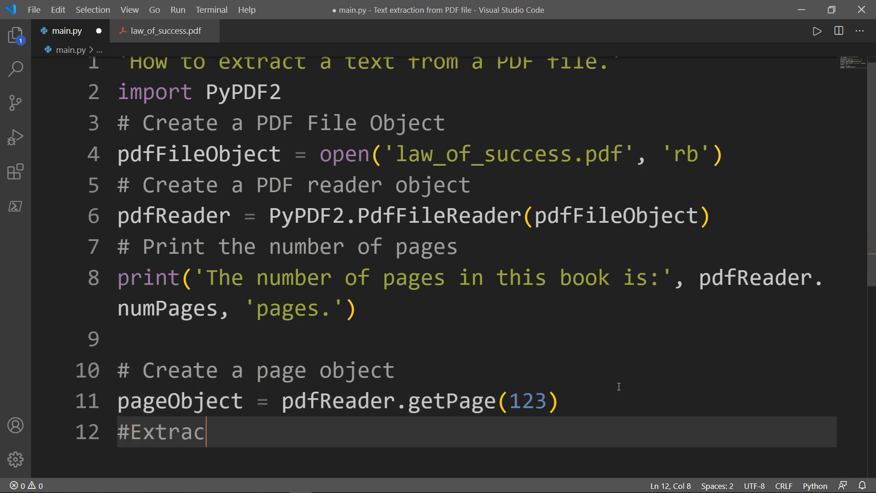
text(t the page)
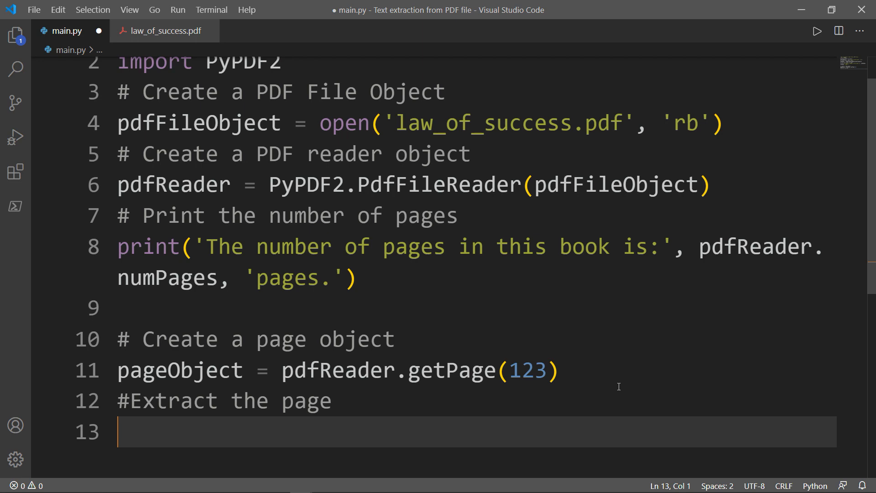
text(pr)
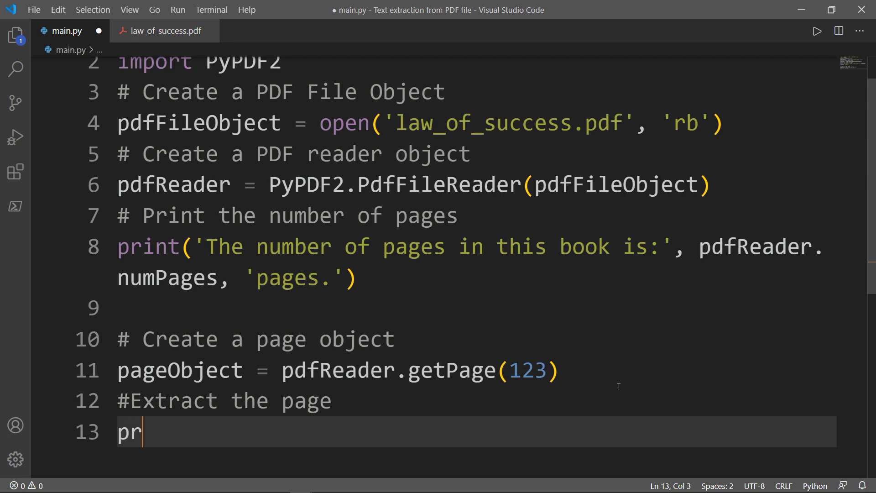
text(int())
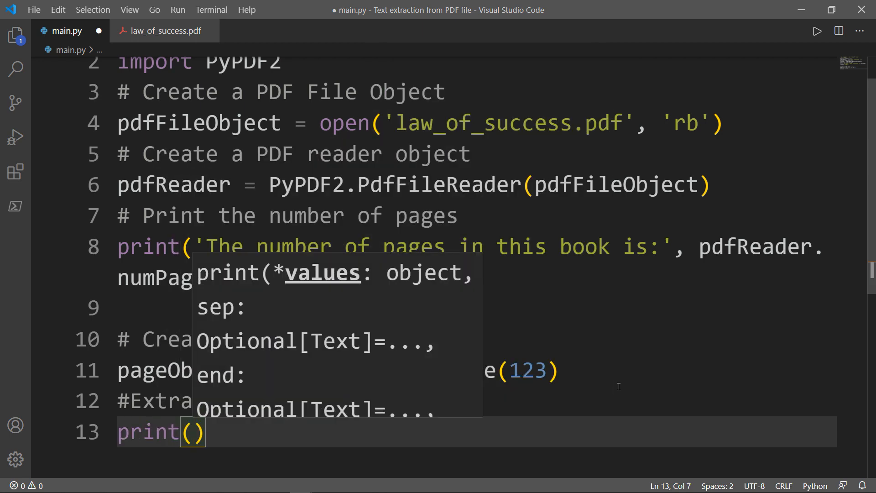
text(pageObject.)
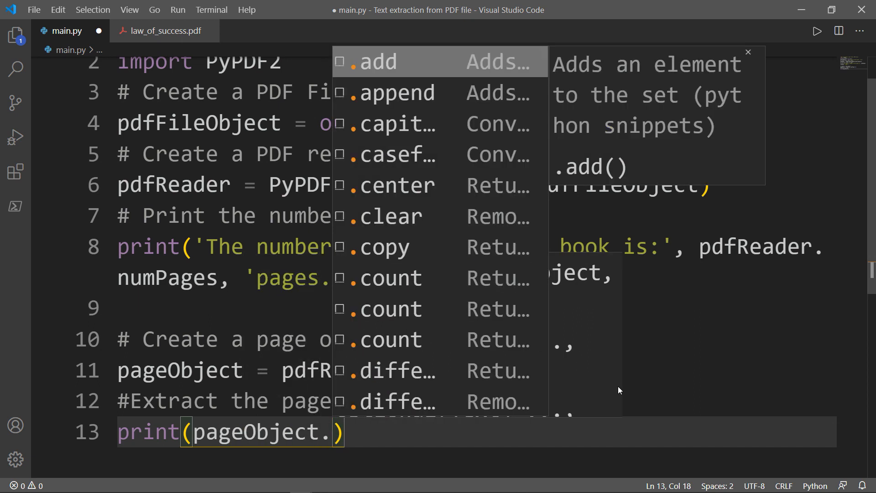
text(extractText()
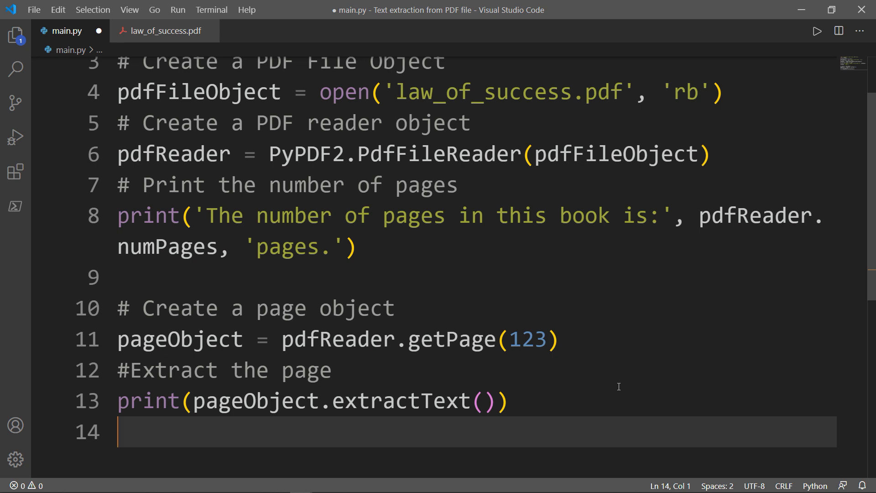
- Add '#Close the PDF file object' and pdfFileObject.close()
text(#Clo)
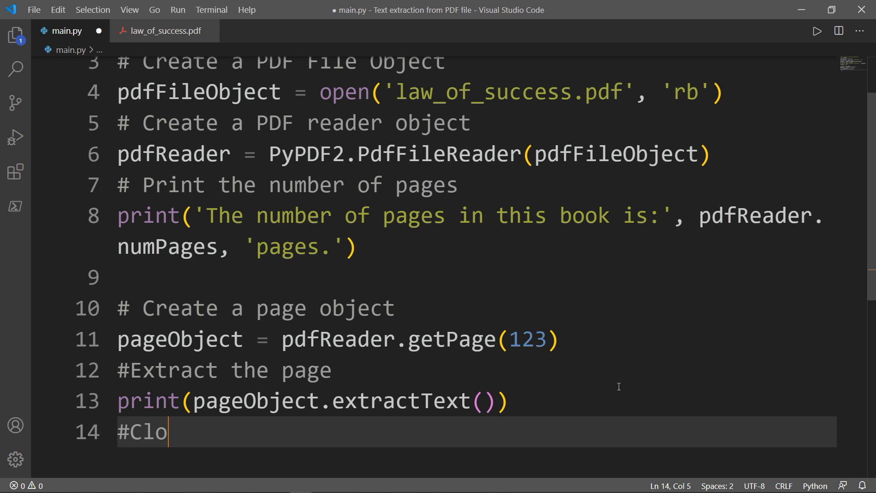
text(se the PDF file object)
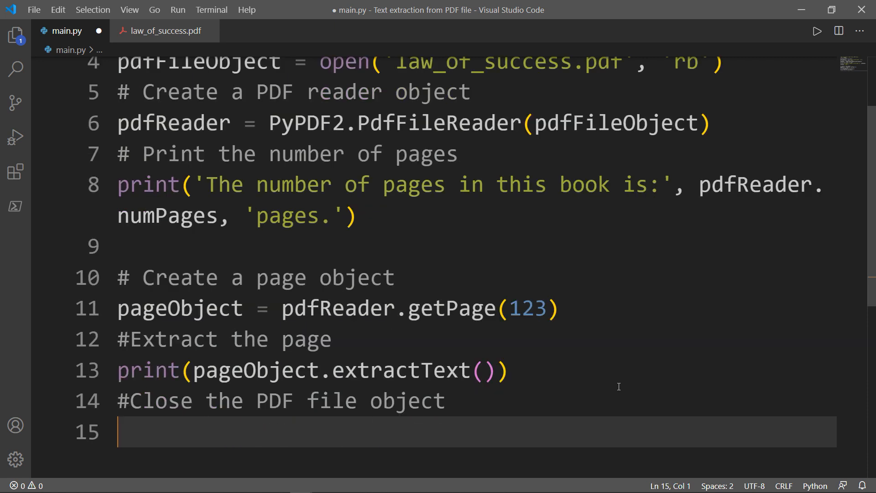
text(pdfFileObject.close())
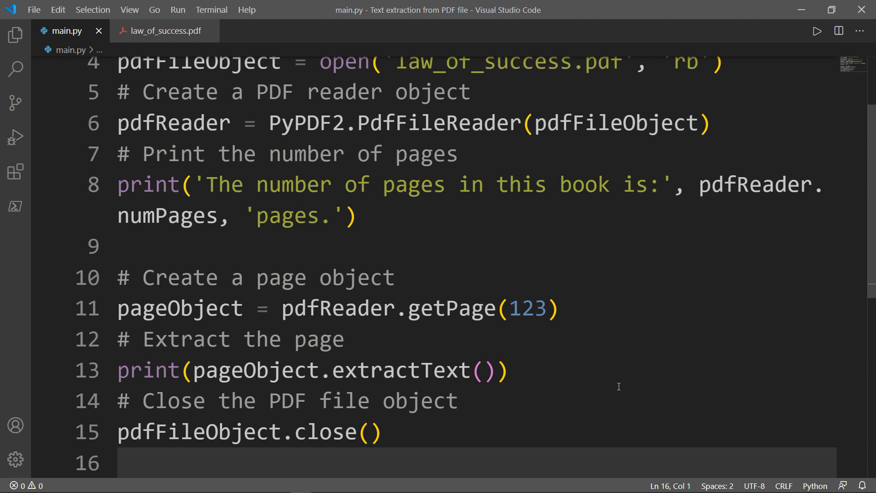
- Open a new PowerShell terminal from the Terminal menu
click(211, 9)
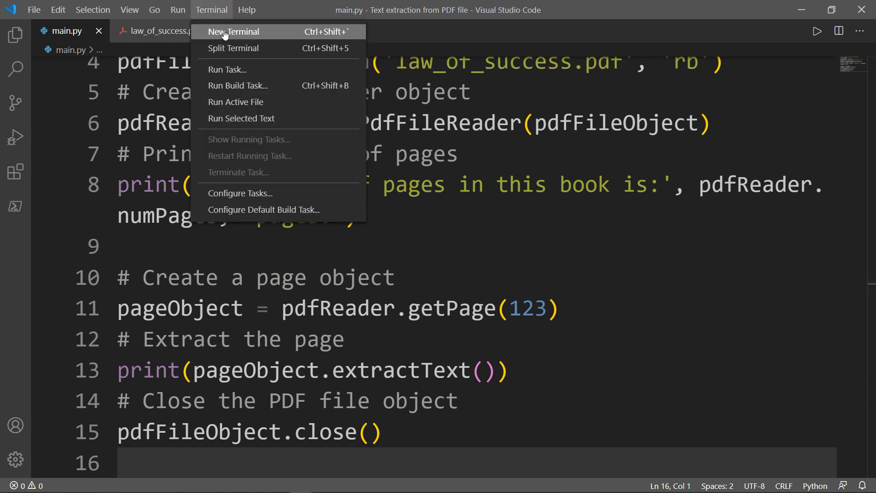
click(233, 32)
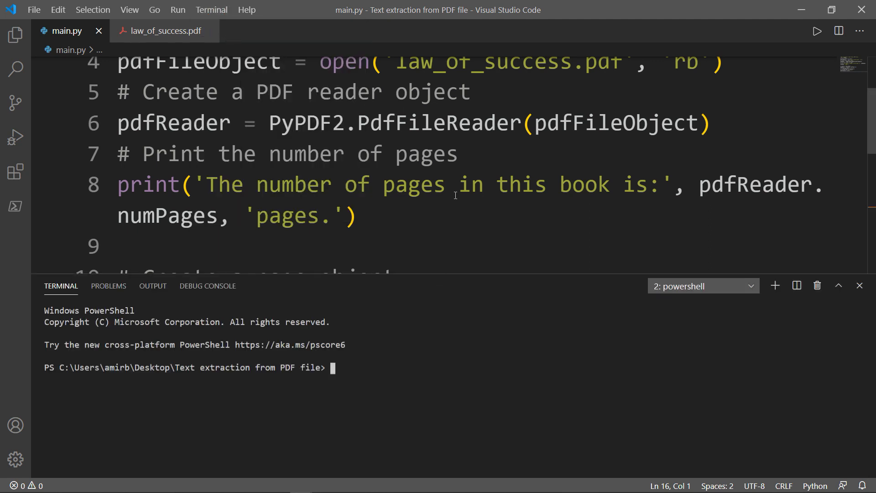